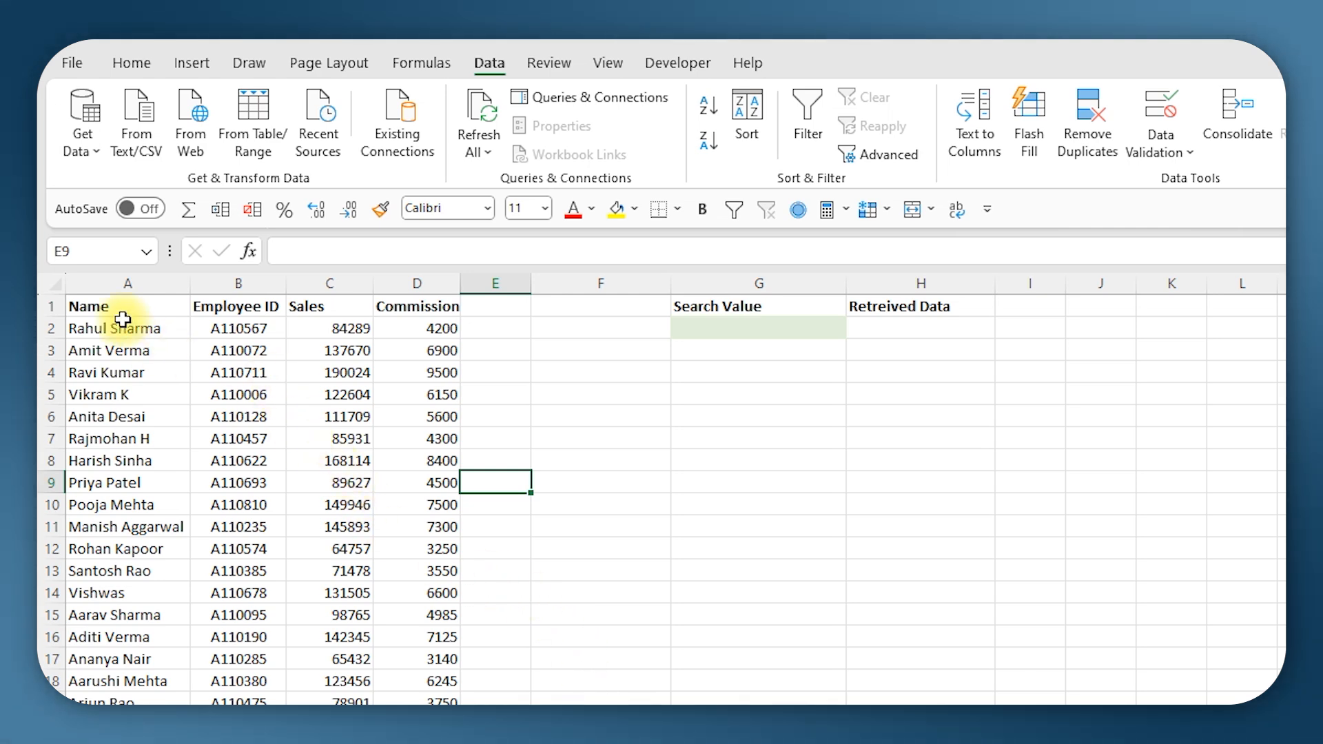
pyautogui.click(238, 305)
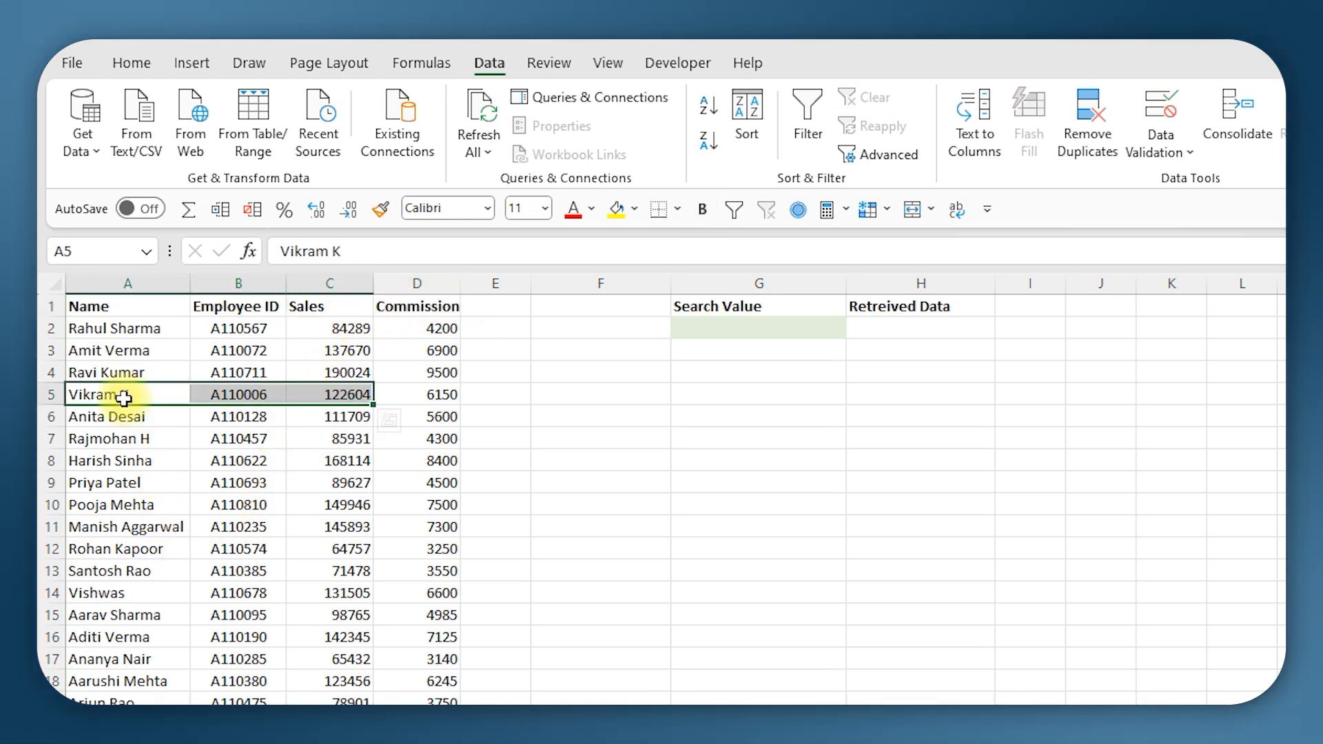
pyautogui.rightClick(755, 327)
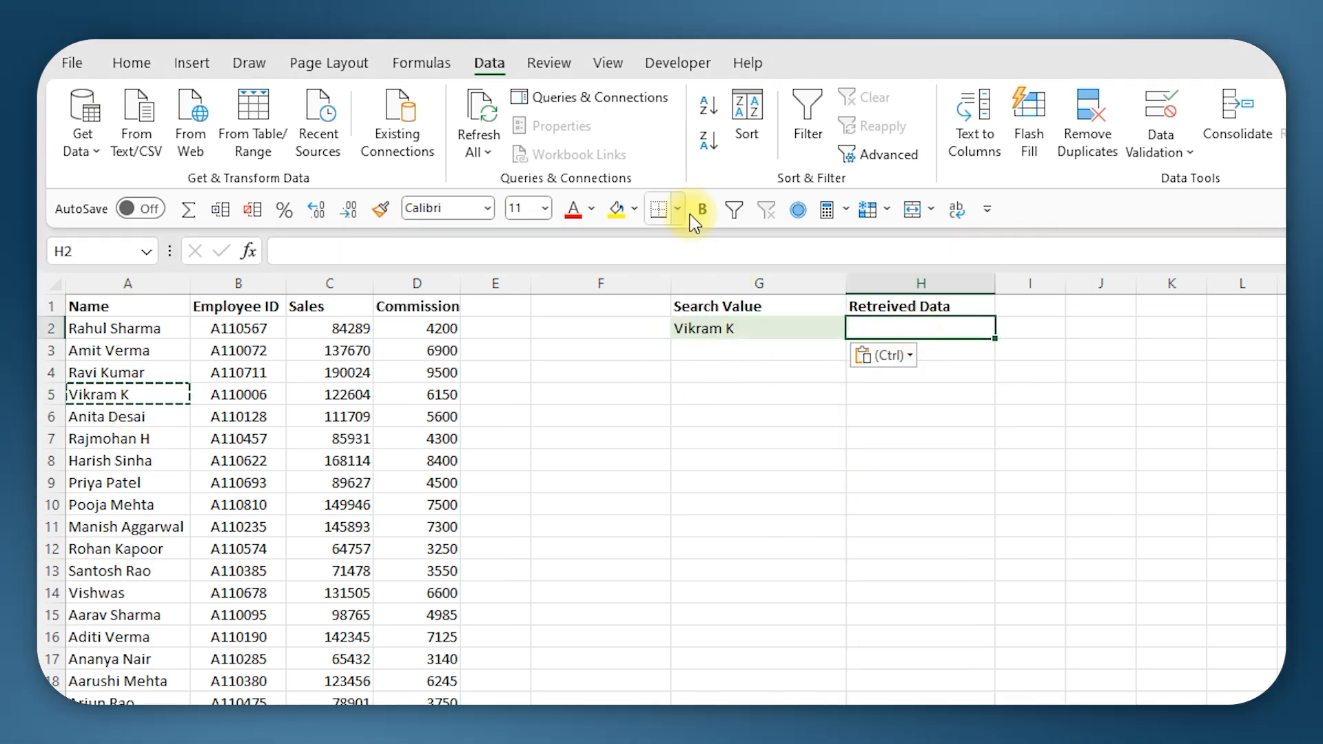
pyautogui.moveTo(906, 332)
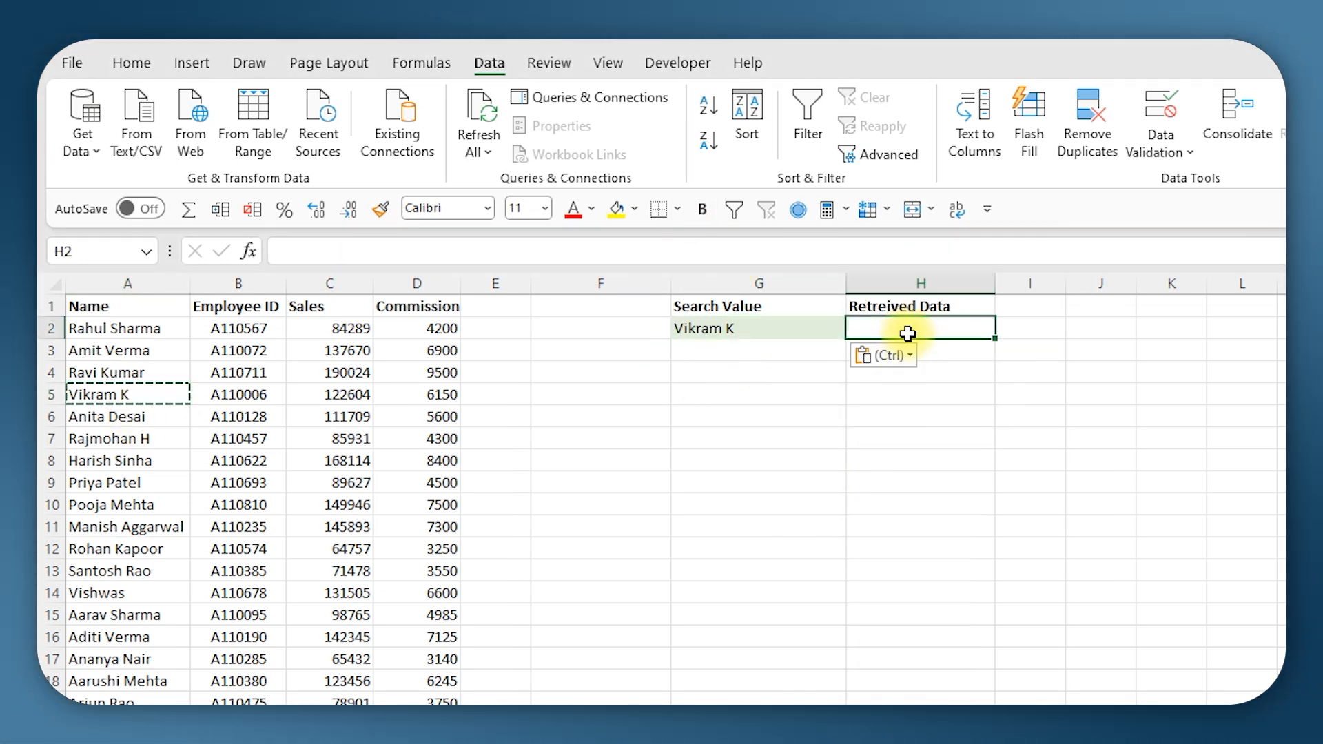
# Type =vlookup( into H2 to begin the lookup formula
pyautogui.write('=')
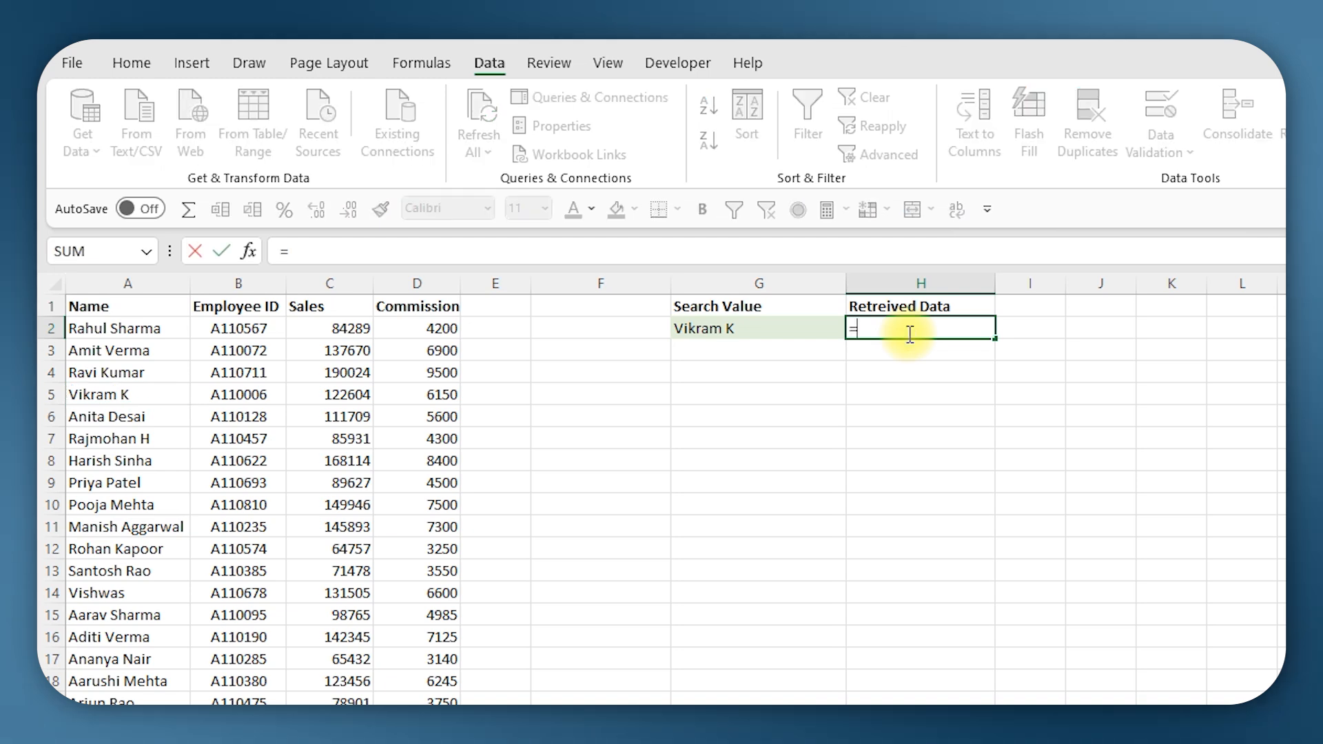
pyautogui.write('vlookup(')
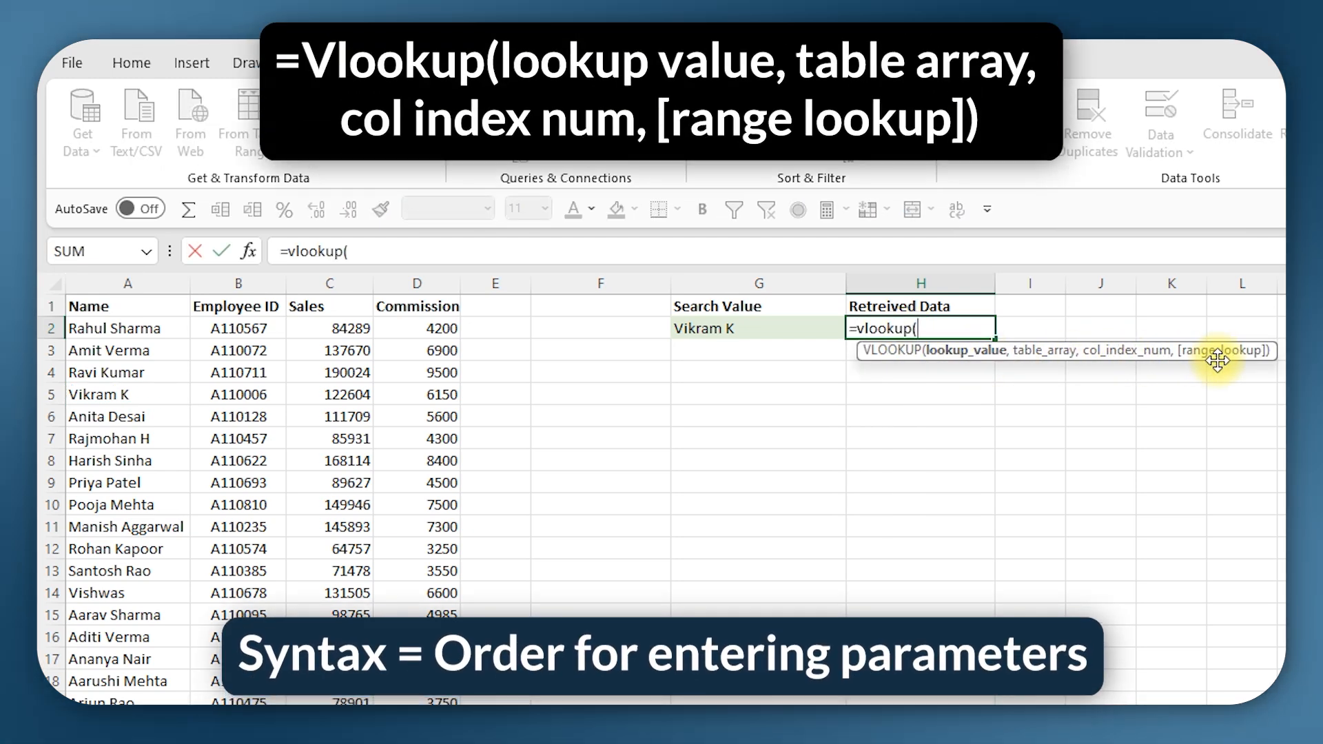
pyautogui.moveTo(1100, 370)
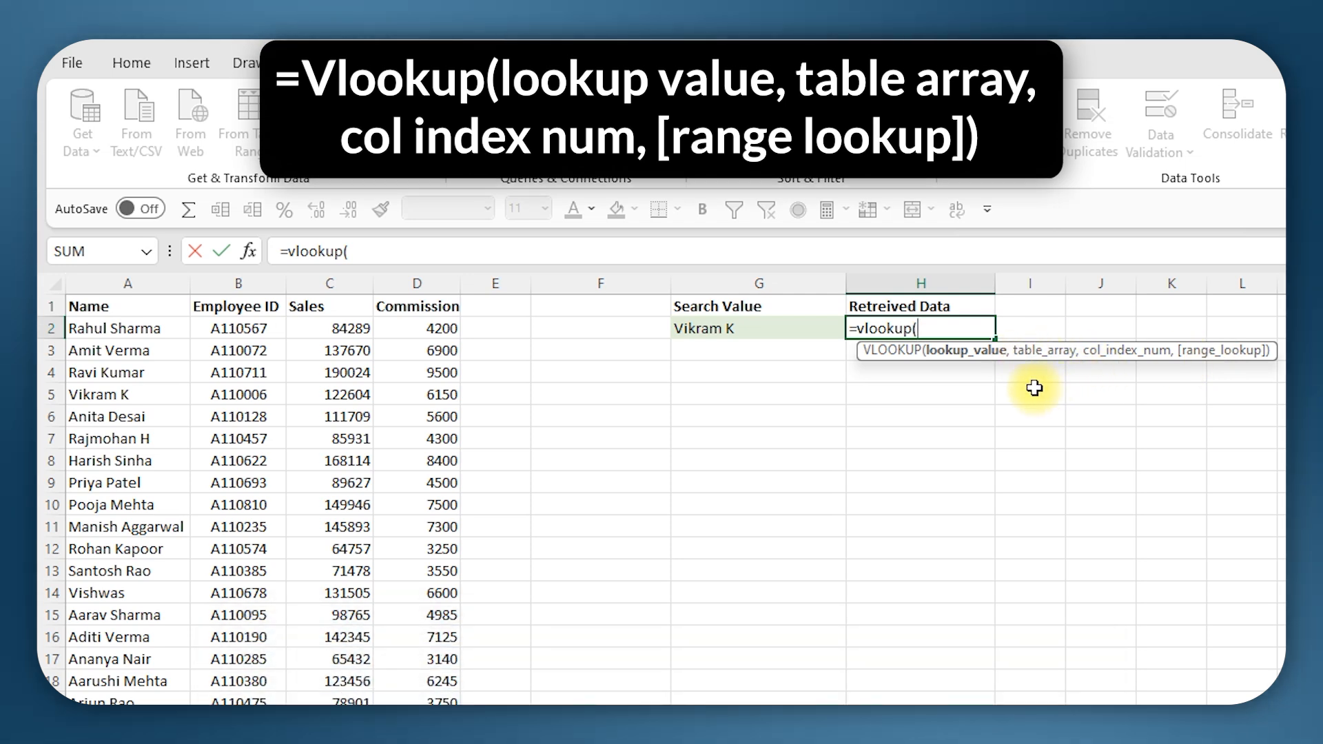
pyautogui.moveTo(940, 365)
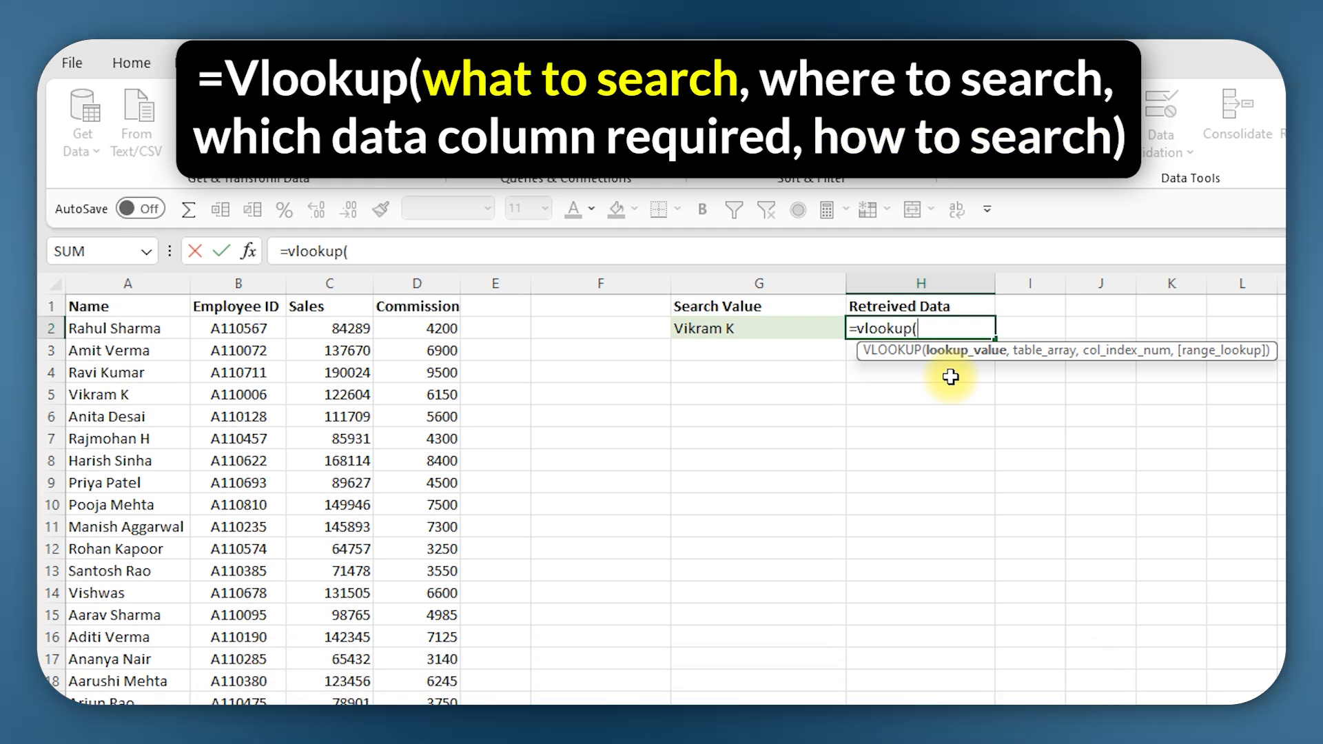
pyautogui.moveTo(789, 327)
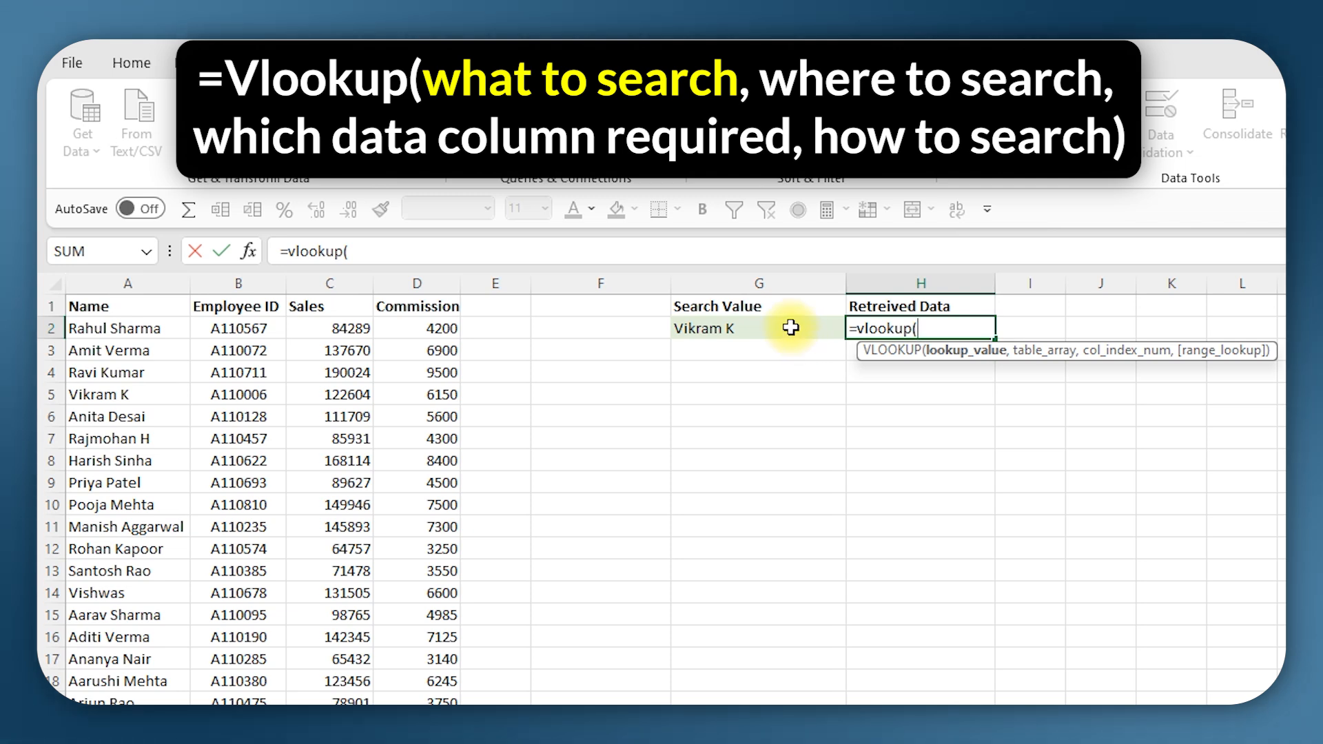
# Set G2 as lookup value and the absolute table range $A$2:$D$54
pyautogui.click(757, 327)
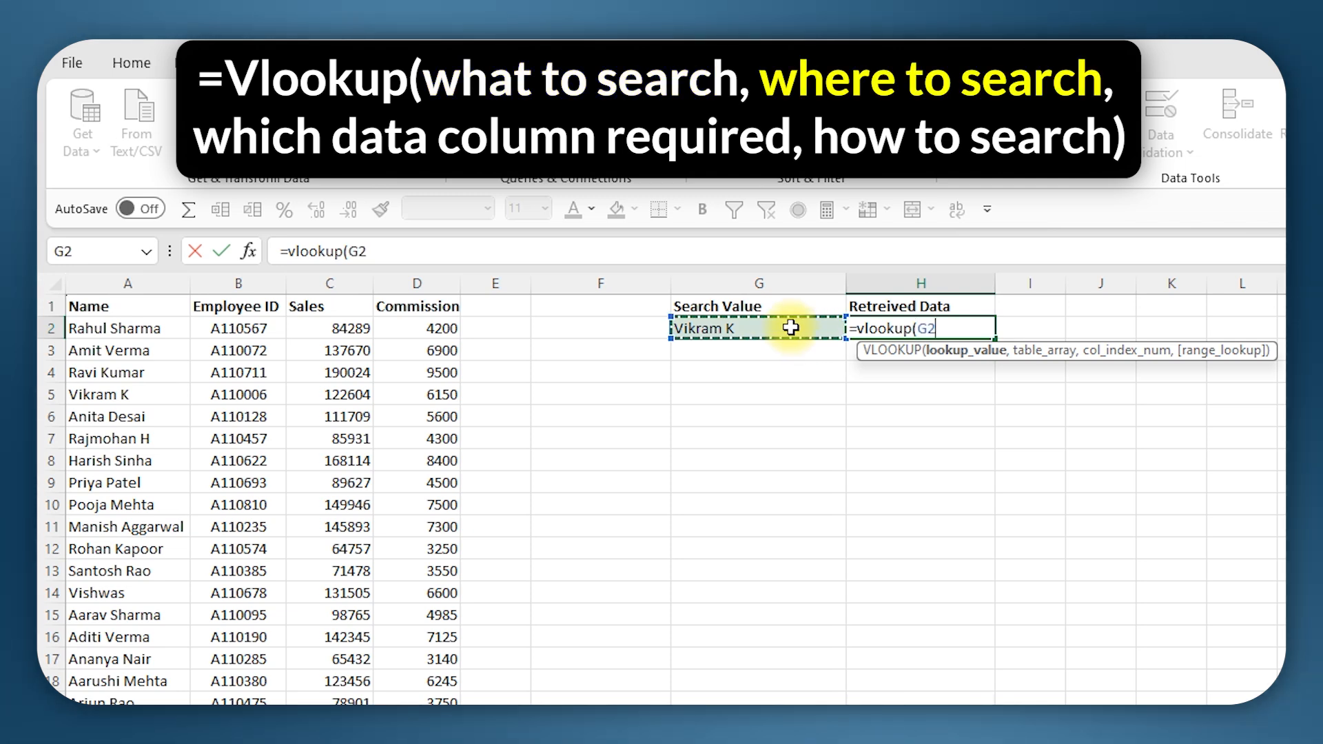
pyautogui.write(',')
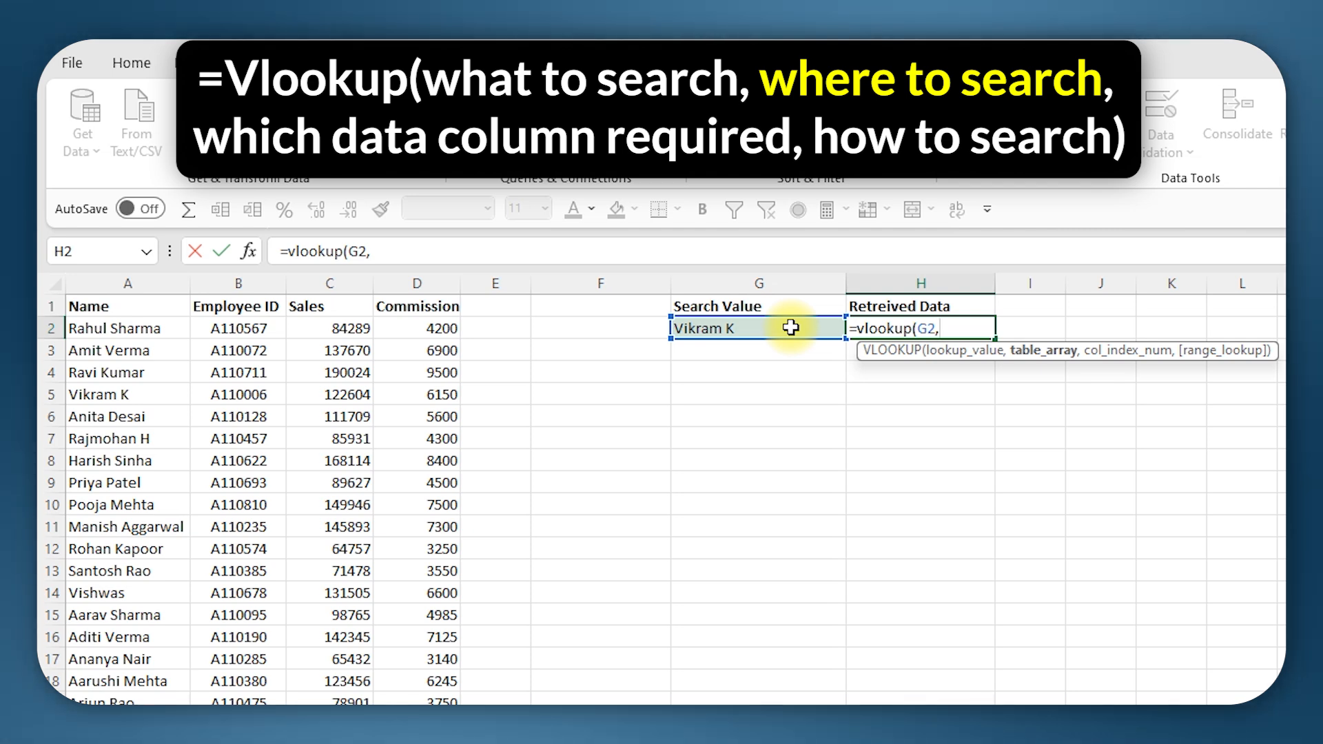
pyautogui.moveTo(128, 328); pyautogui.dragTo(238, 328)
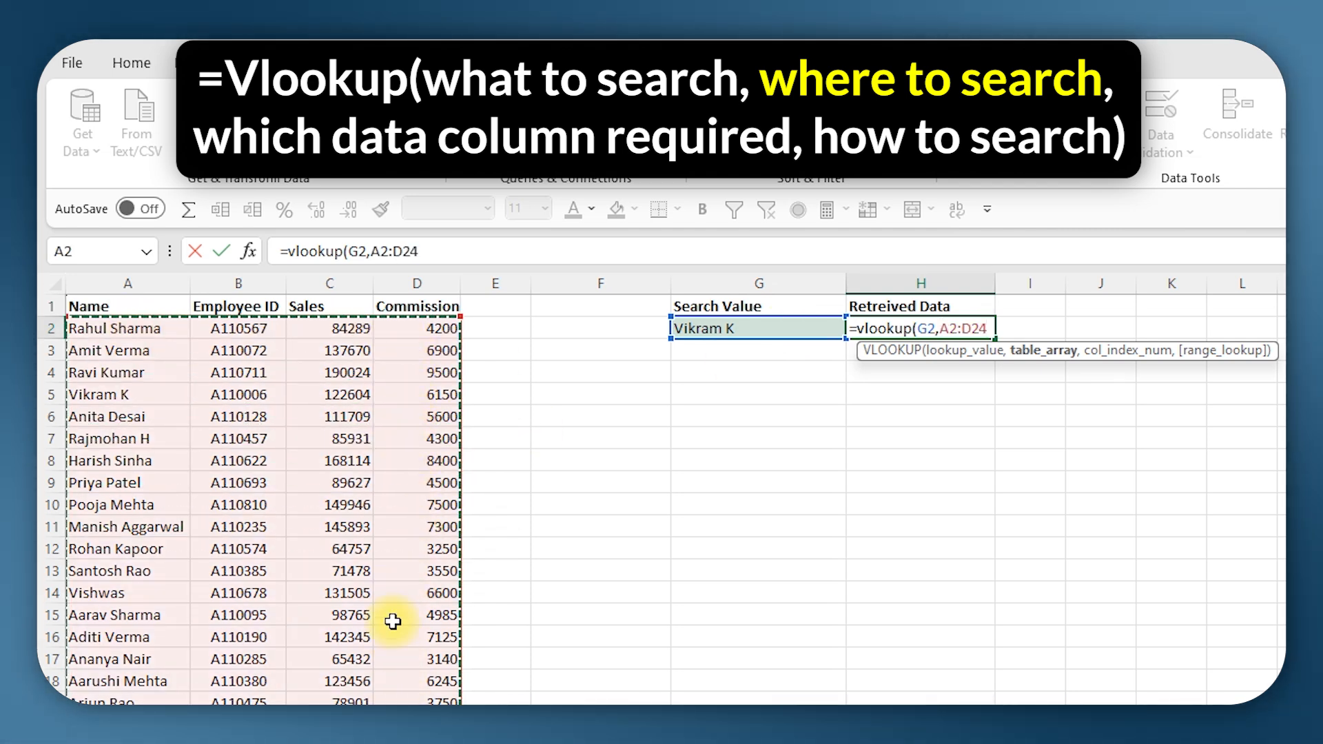
pyautogui.moveTo(391, 619)
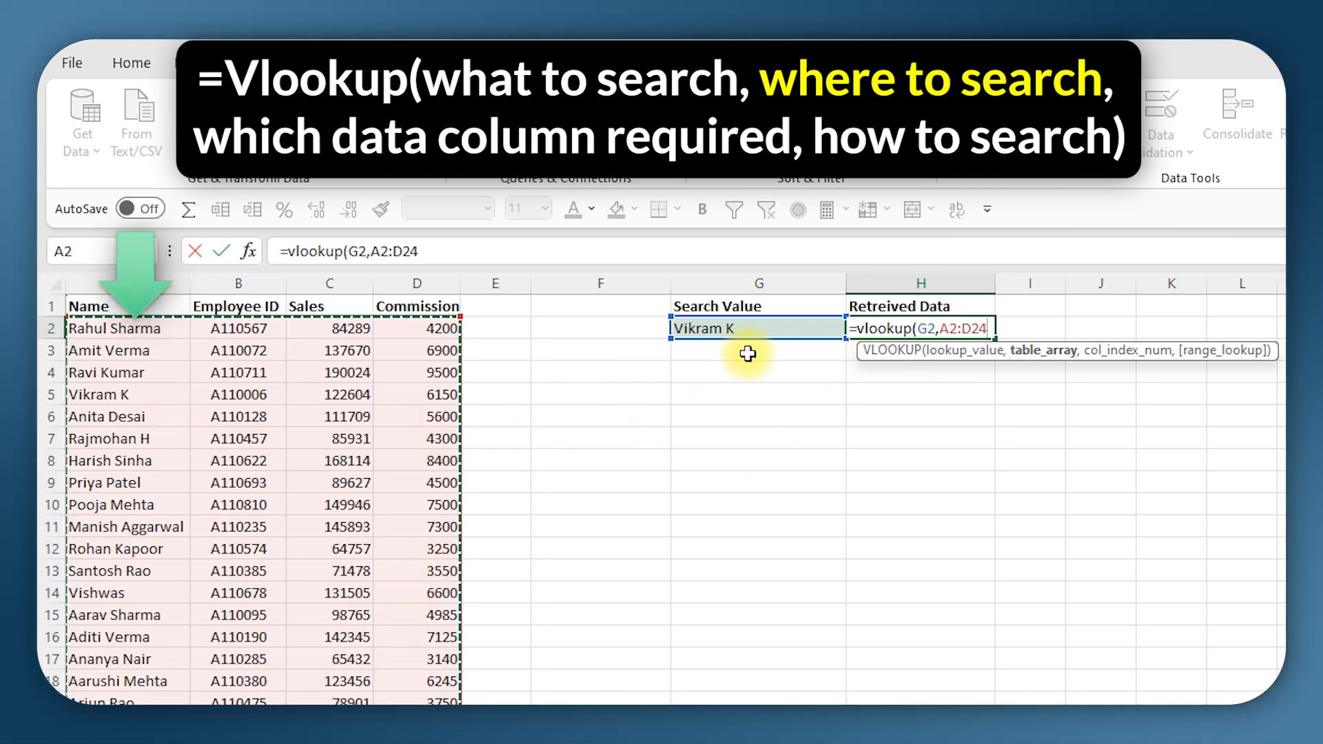
pyautogui.moveTo(127, 350)
pyautogui.write('5')
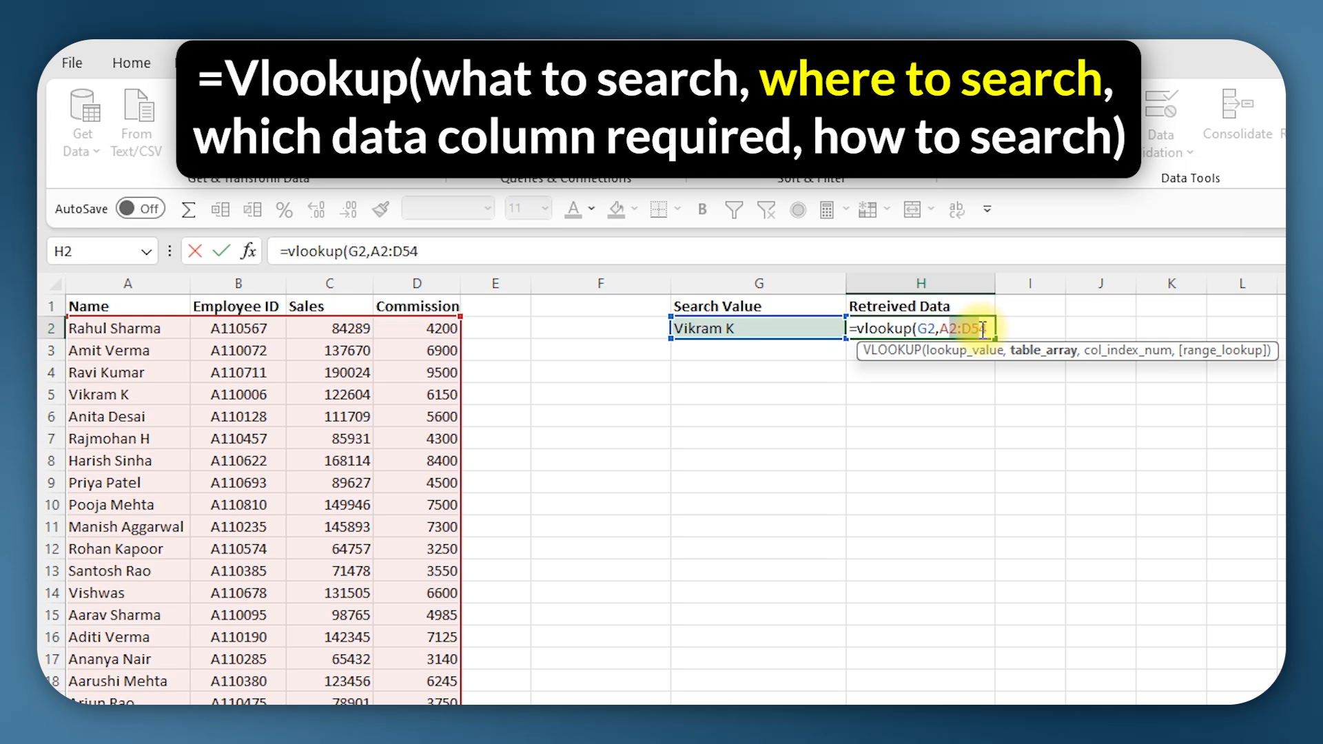
pyautogui.press('F4')
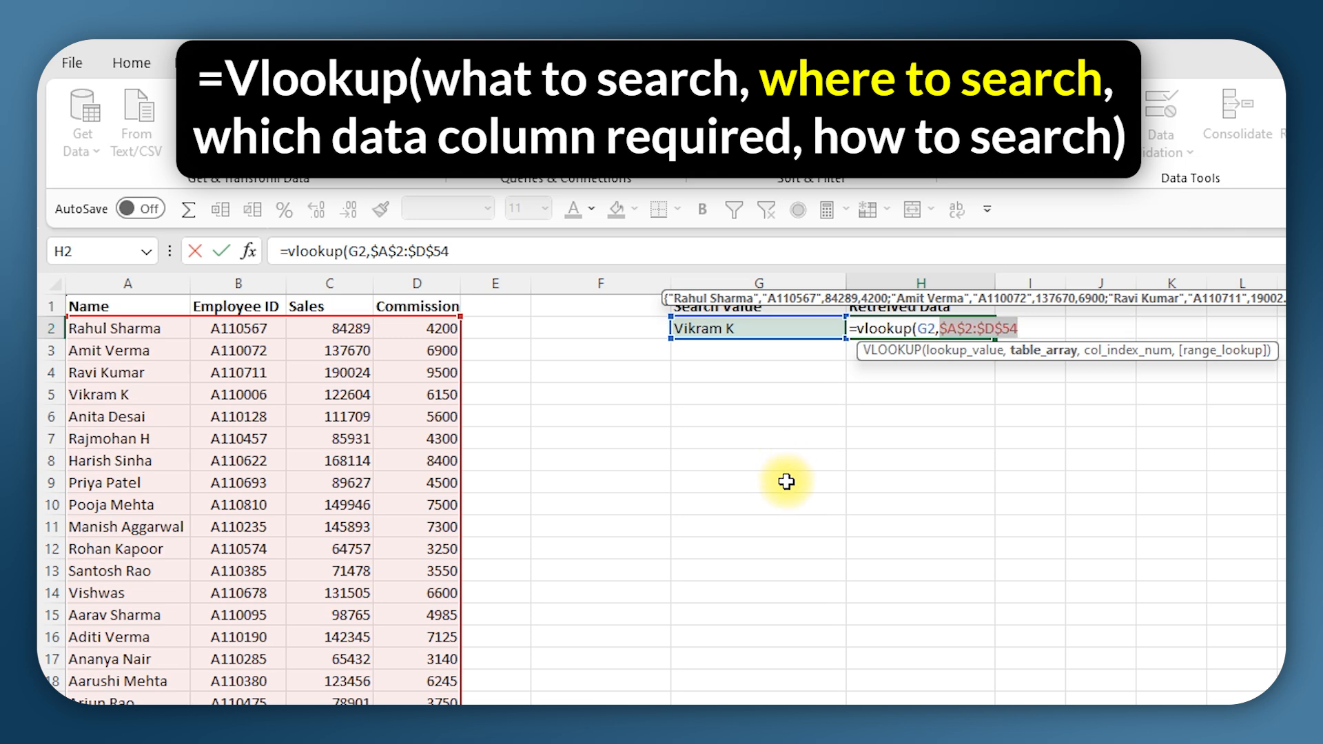
pyautogui.moveTo(950, 399)
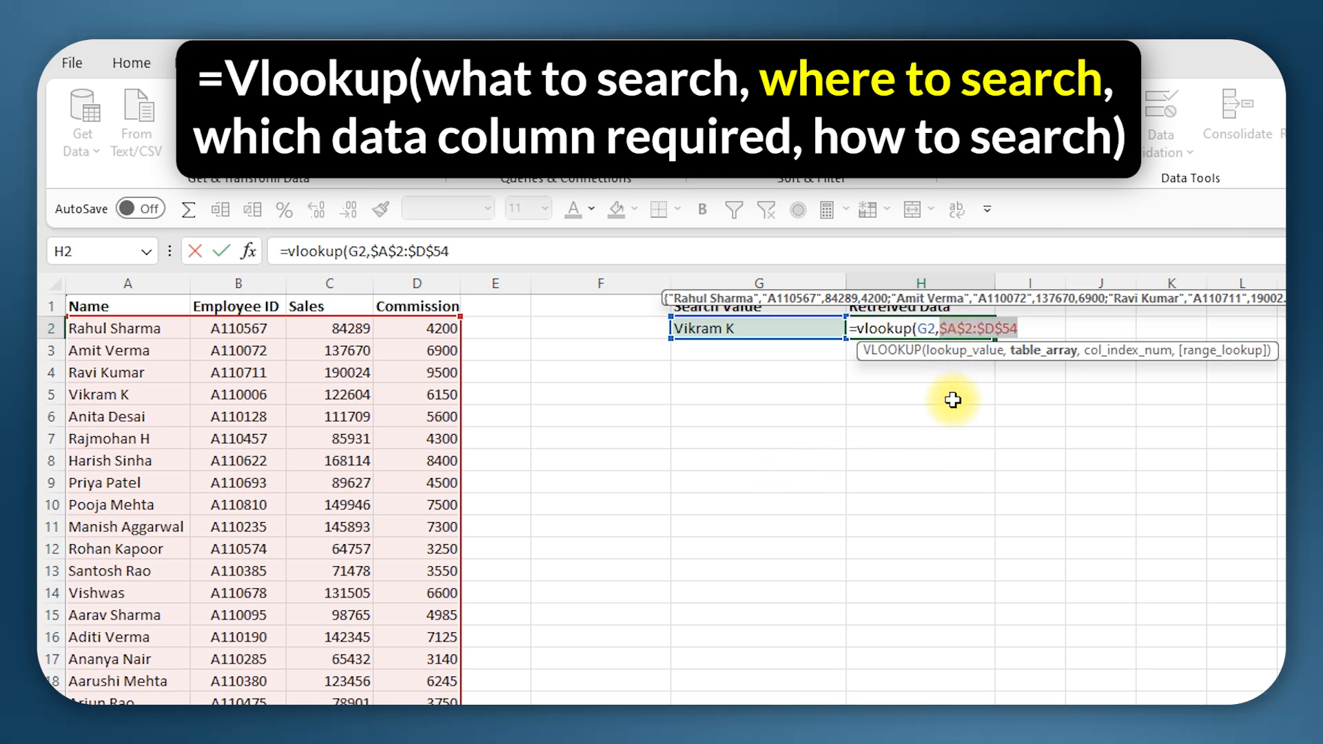
pyautogui.moveTo(891, 385)
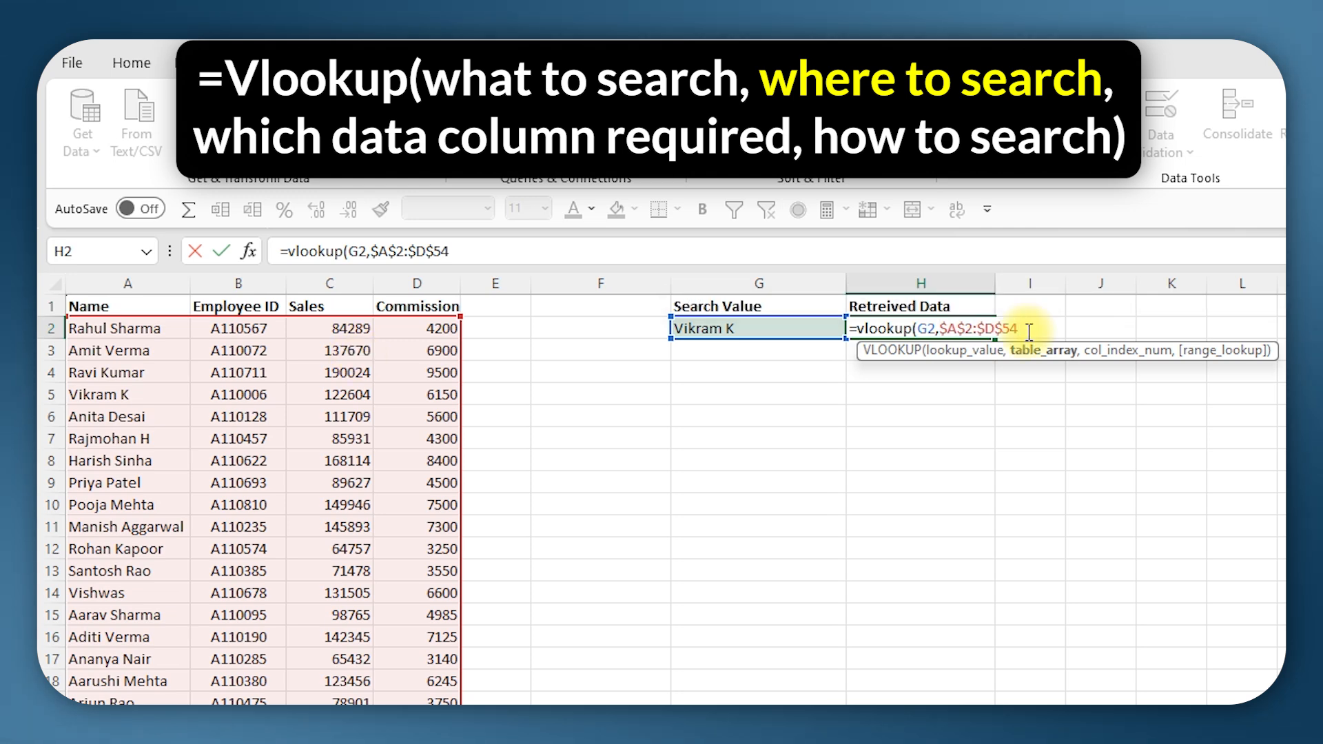
# Enter 3 as the column index to return Sales figures
pyautogui.write(',')
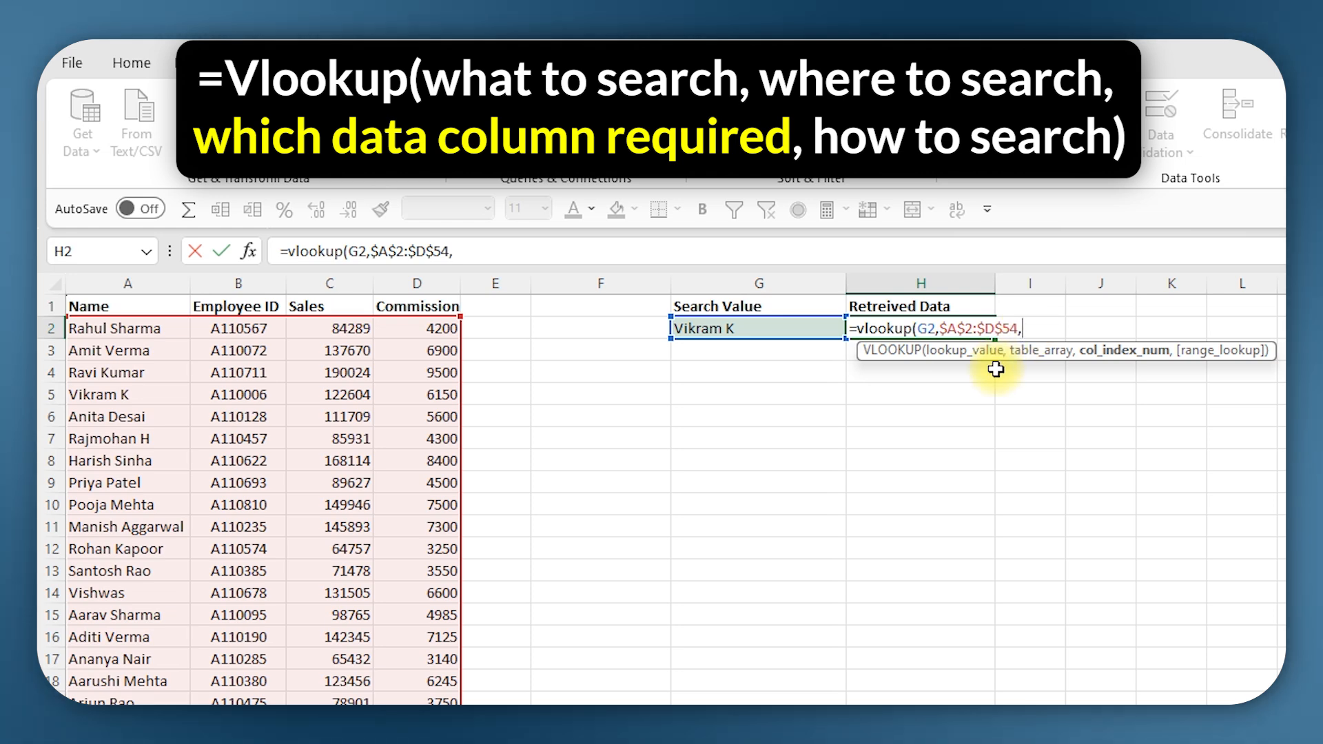
pyautogui.moveTo(330, 306)
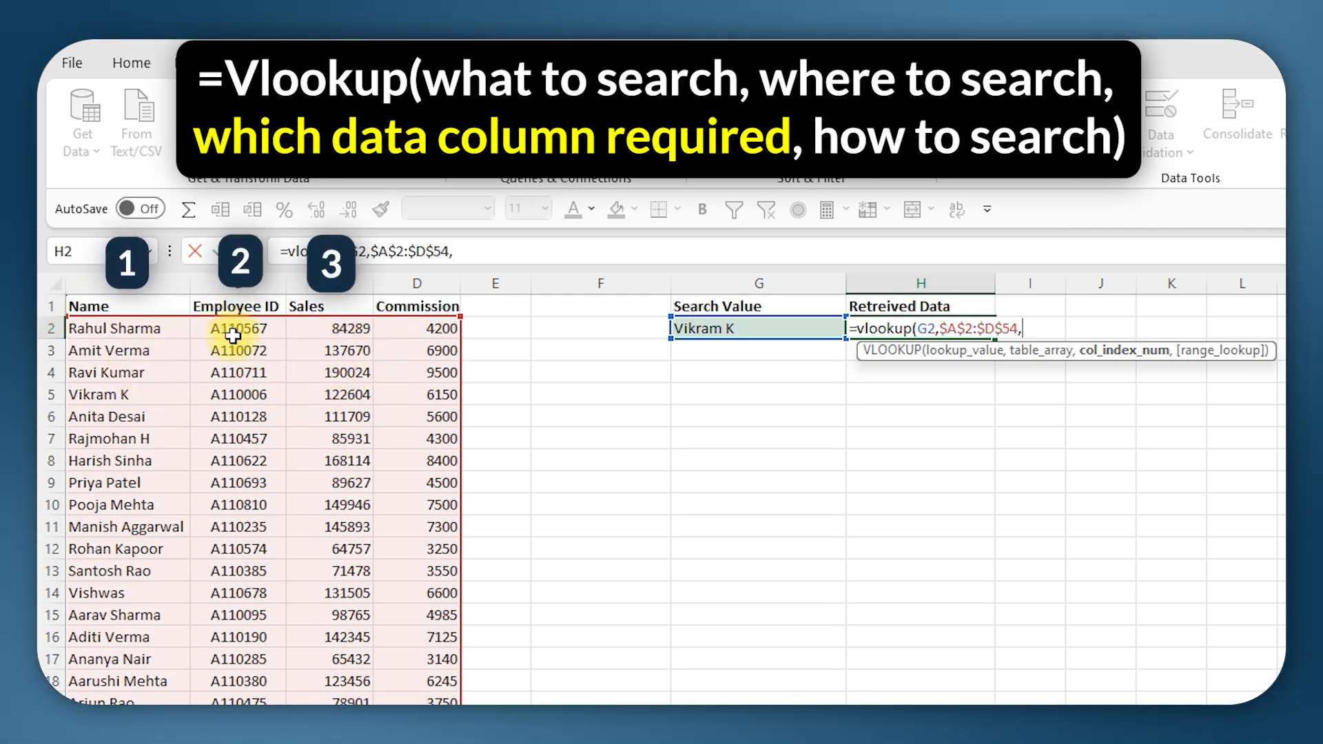
pyautogui.write('3')
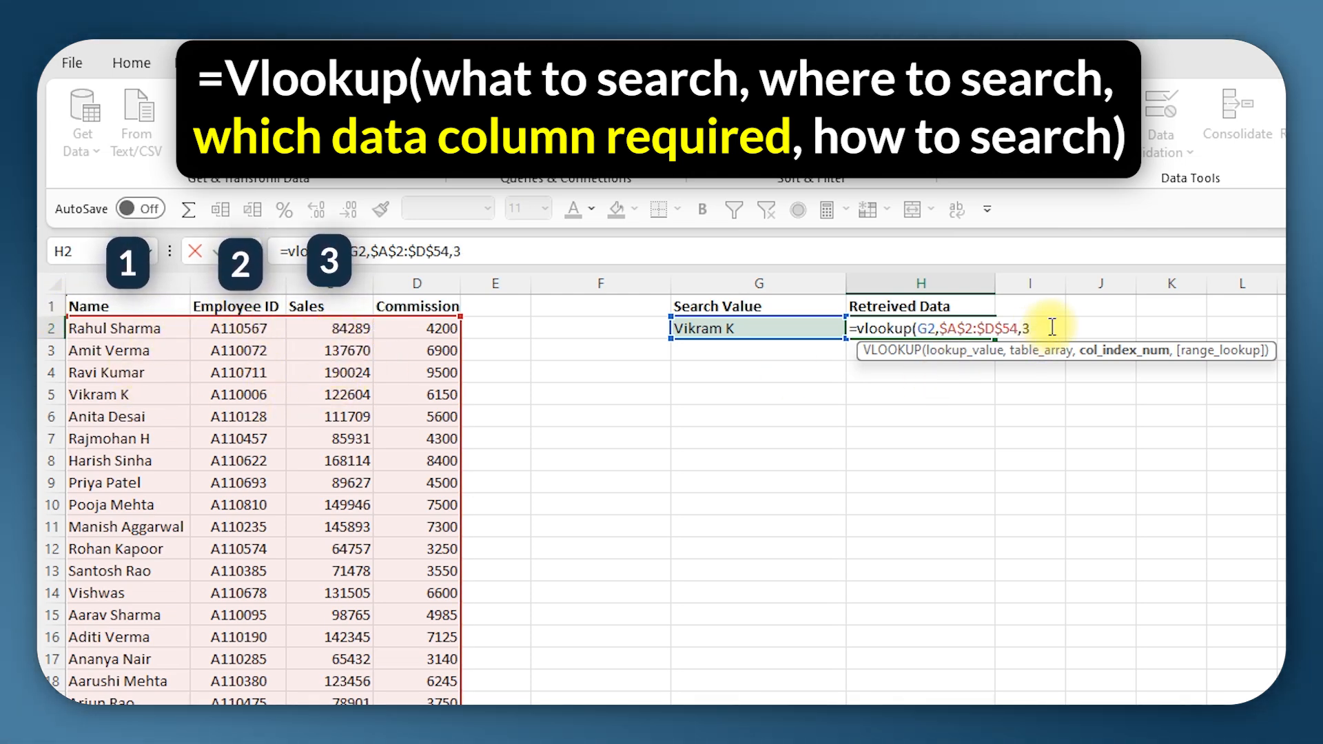
pyautogui.write(',)')
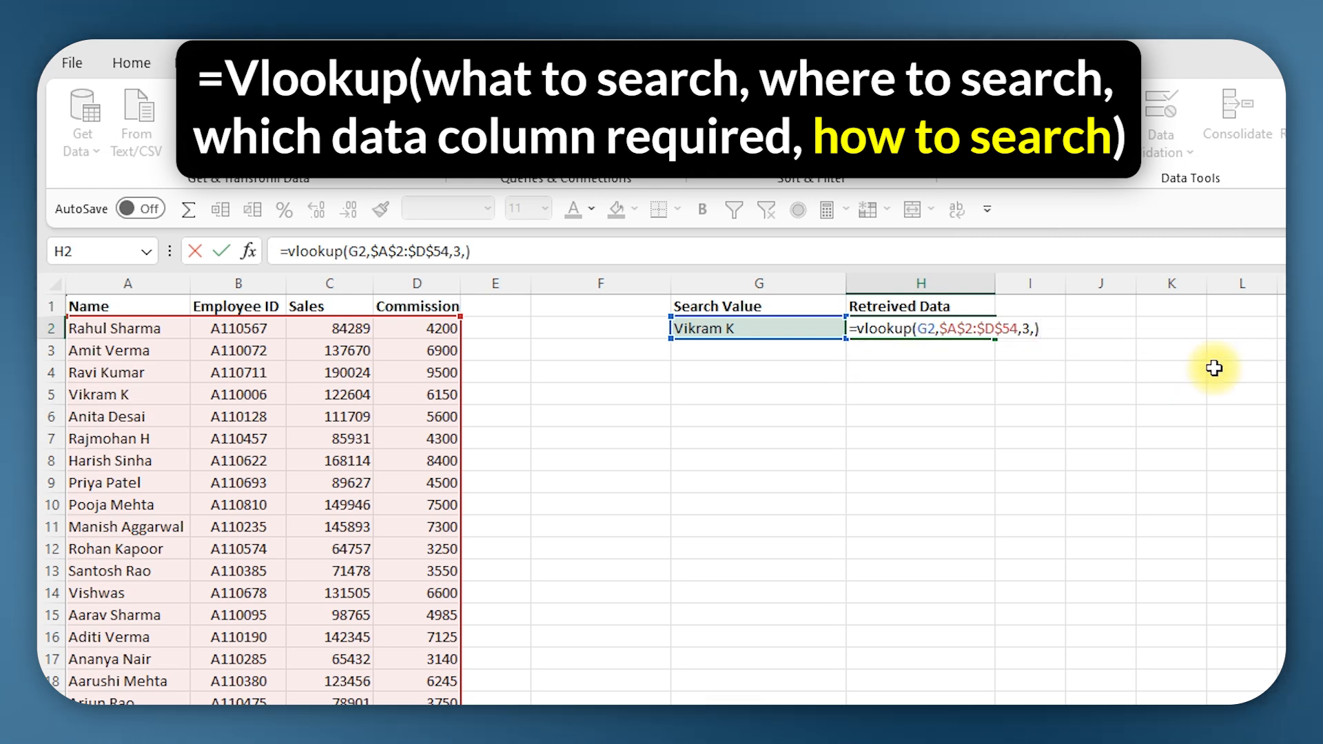
# Add FALSE for exact match and enter the formula, returning 122604
pyautogui.write(',')
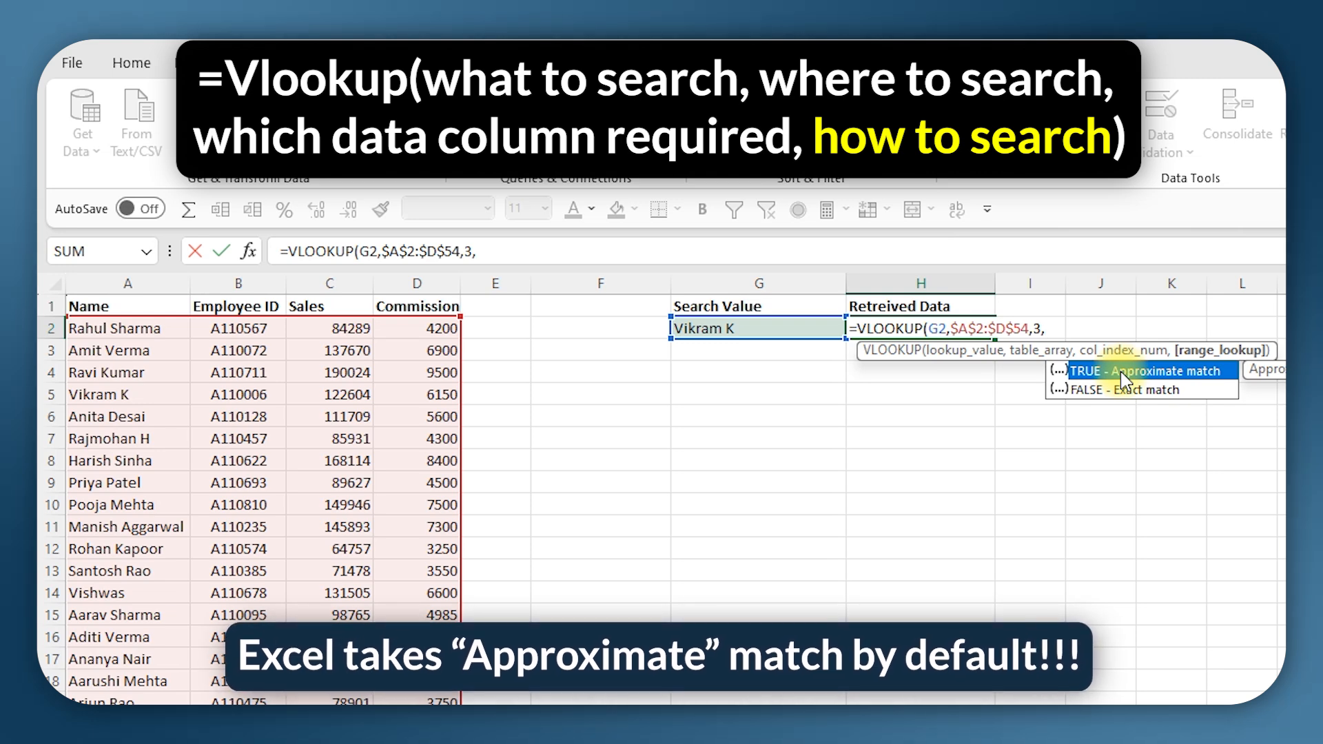
pyautogui.write('False')
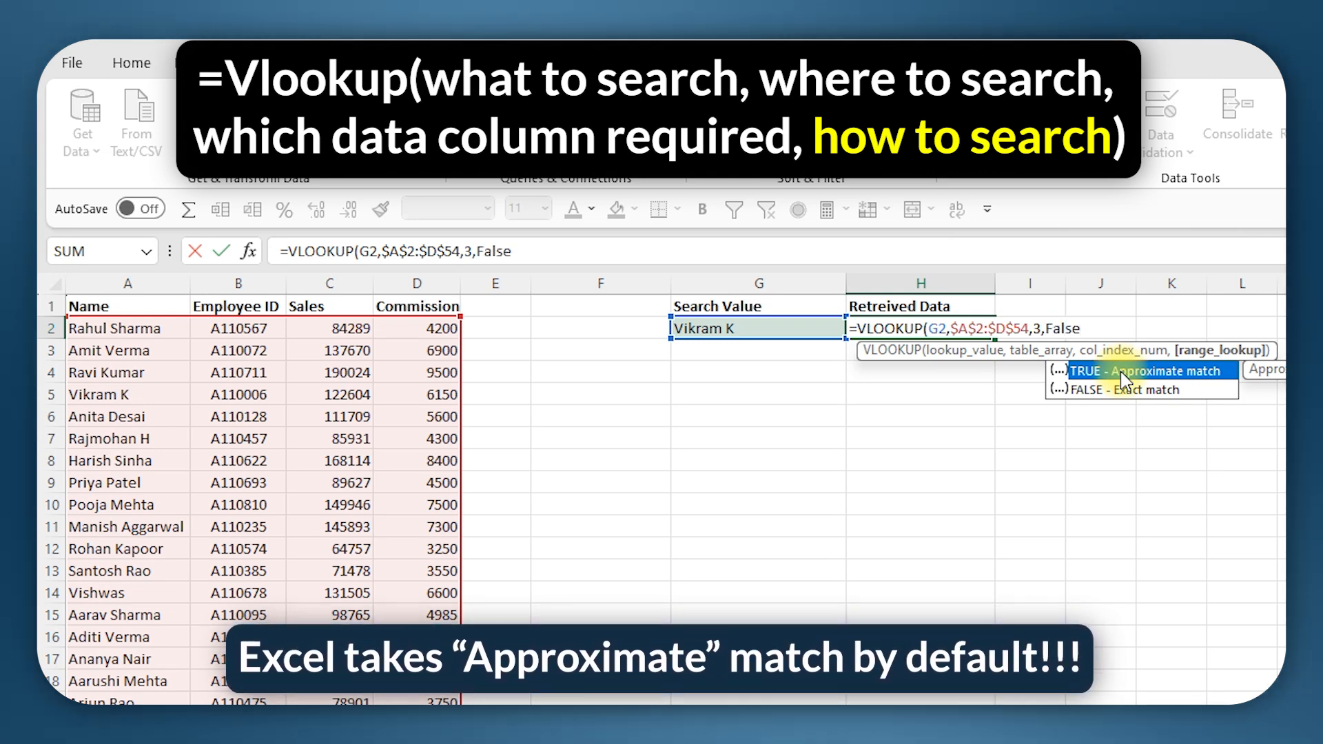
pyautogui.press('Enter')
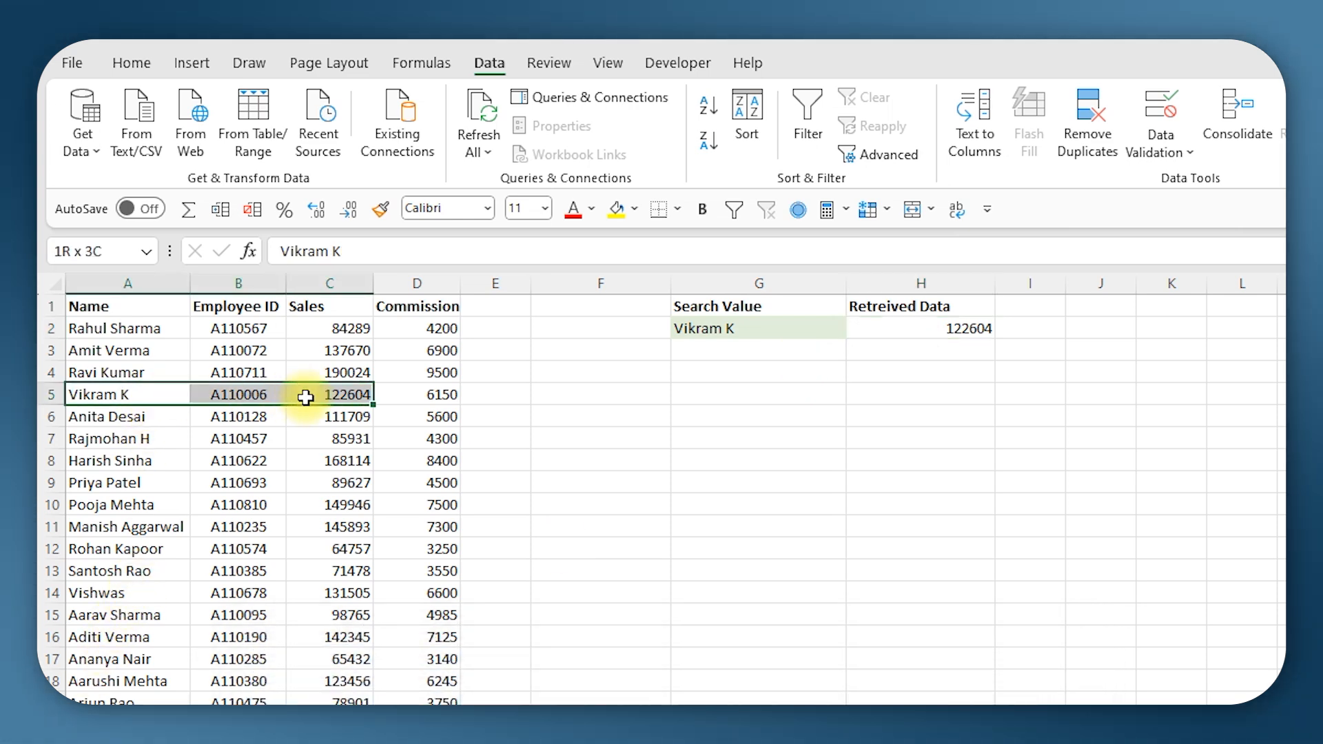
# Add Vishwas in G3 and fill the lookup down to H3, returning 131505
pyautogui.click(329, 394)
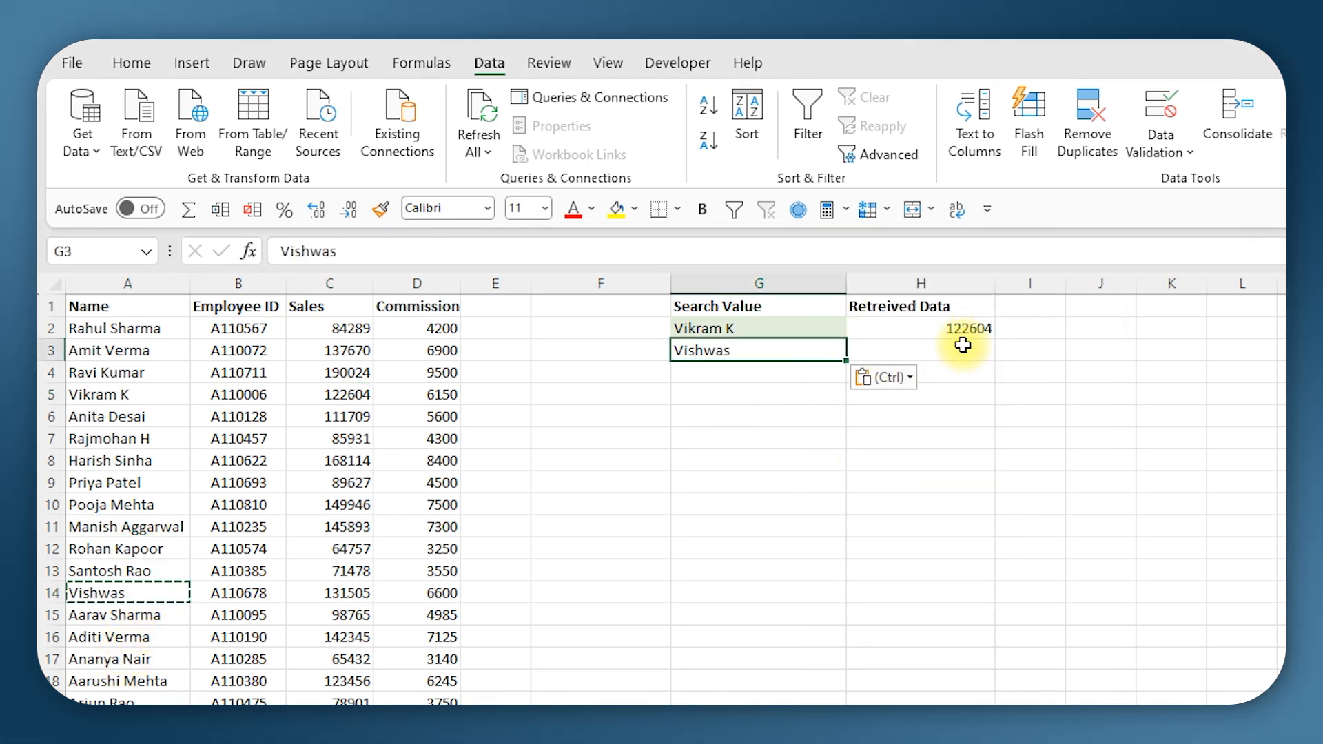
pyautogui.moveTo(993, 339); pyautogui.dragTo(994, 360)
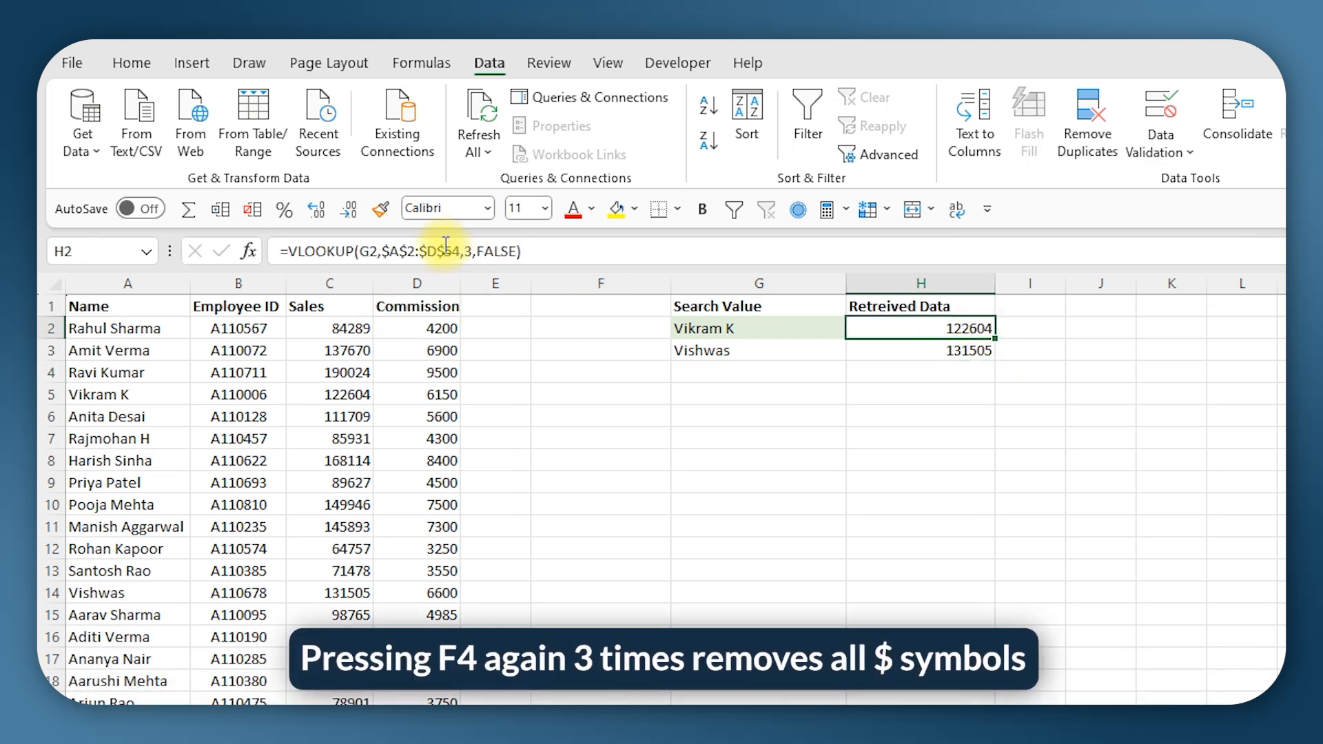
pyautogui.press('f4')
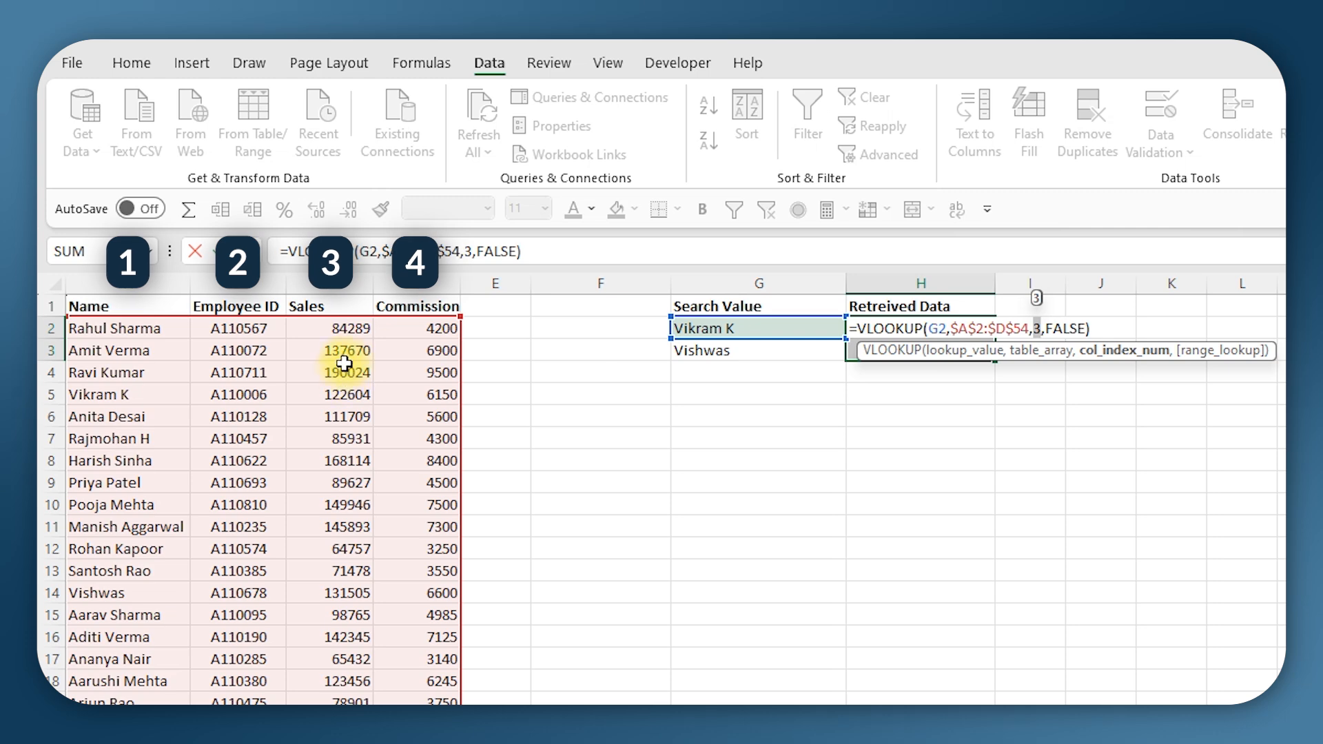
pyautogui.moveTo(422, 343)
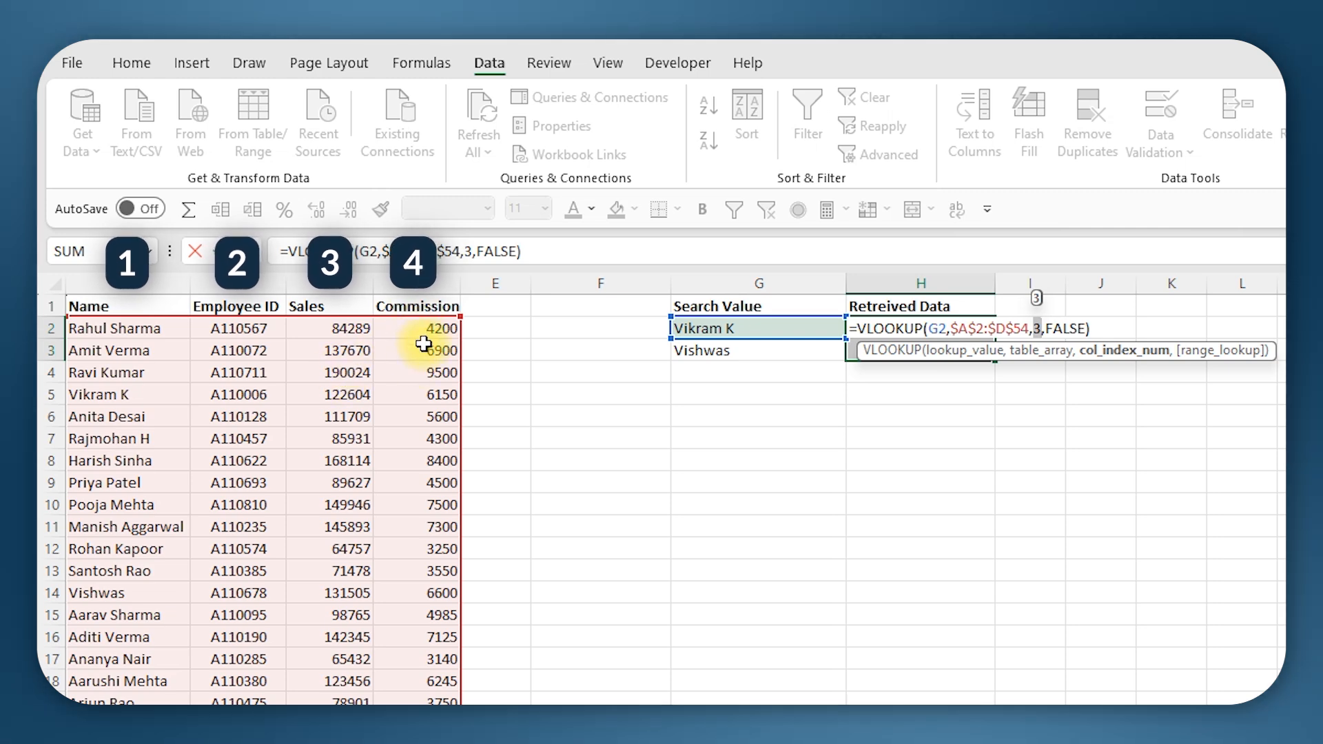
# Change the column index to 4 so lookups return commissions 6150 and 6600
pyautogui.press('Enter')
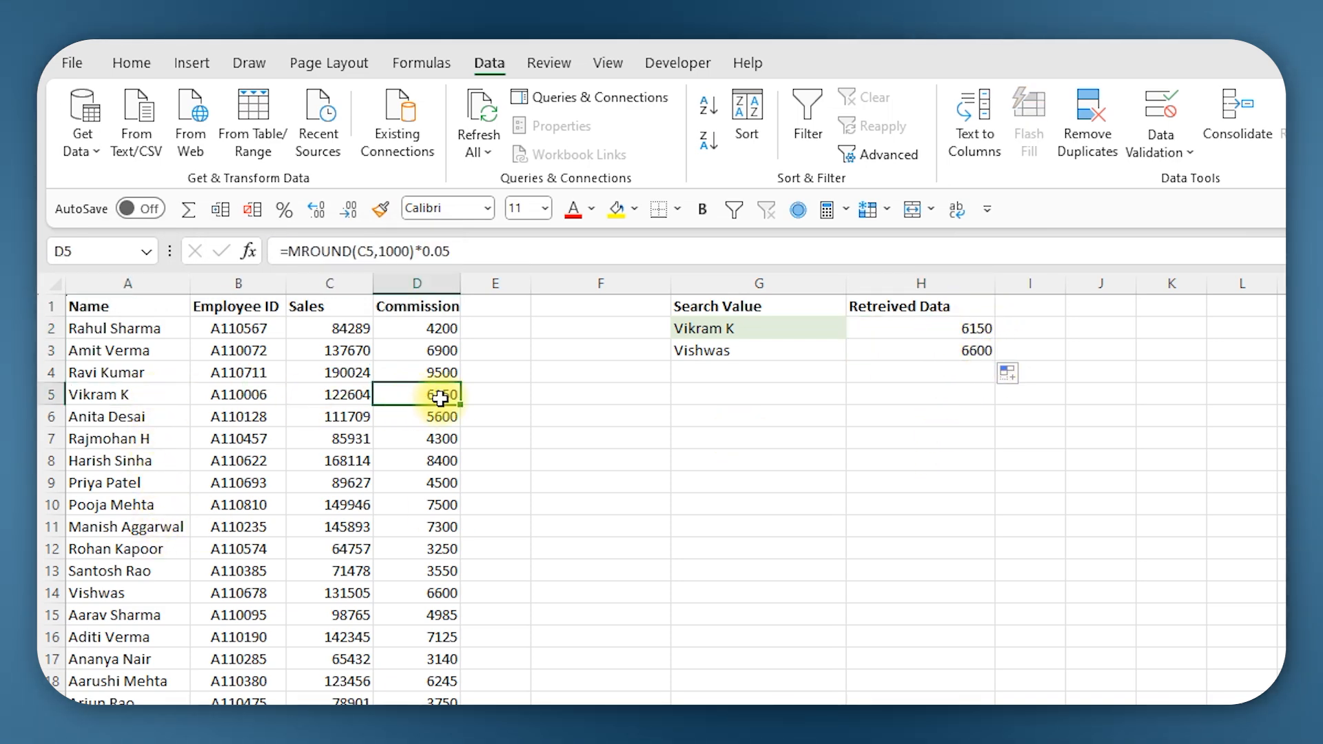
pyautogui.click(127, 592)
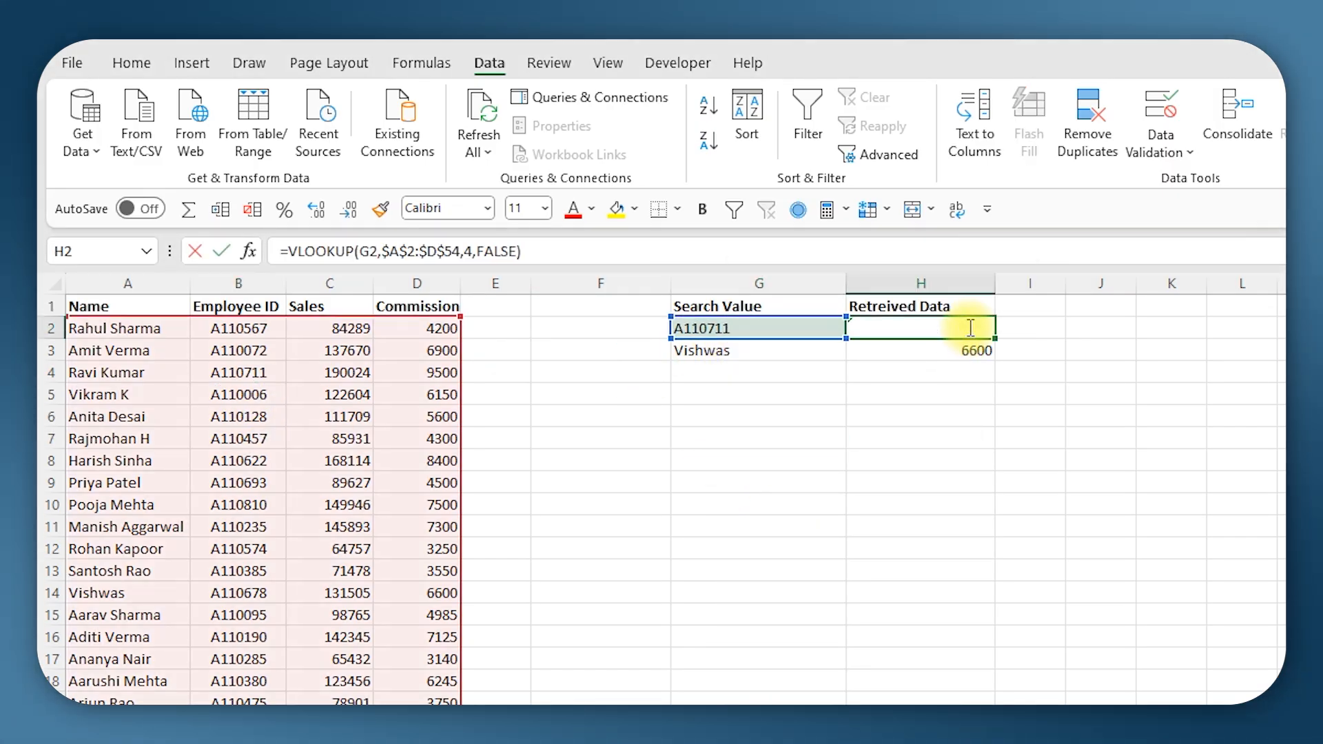
# Reopen the H2 formula after entering employee ID A110711 in G2
pyautogui.doubleClick(919, 328)
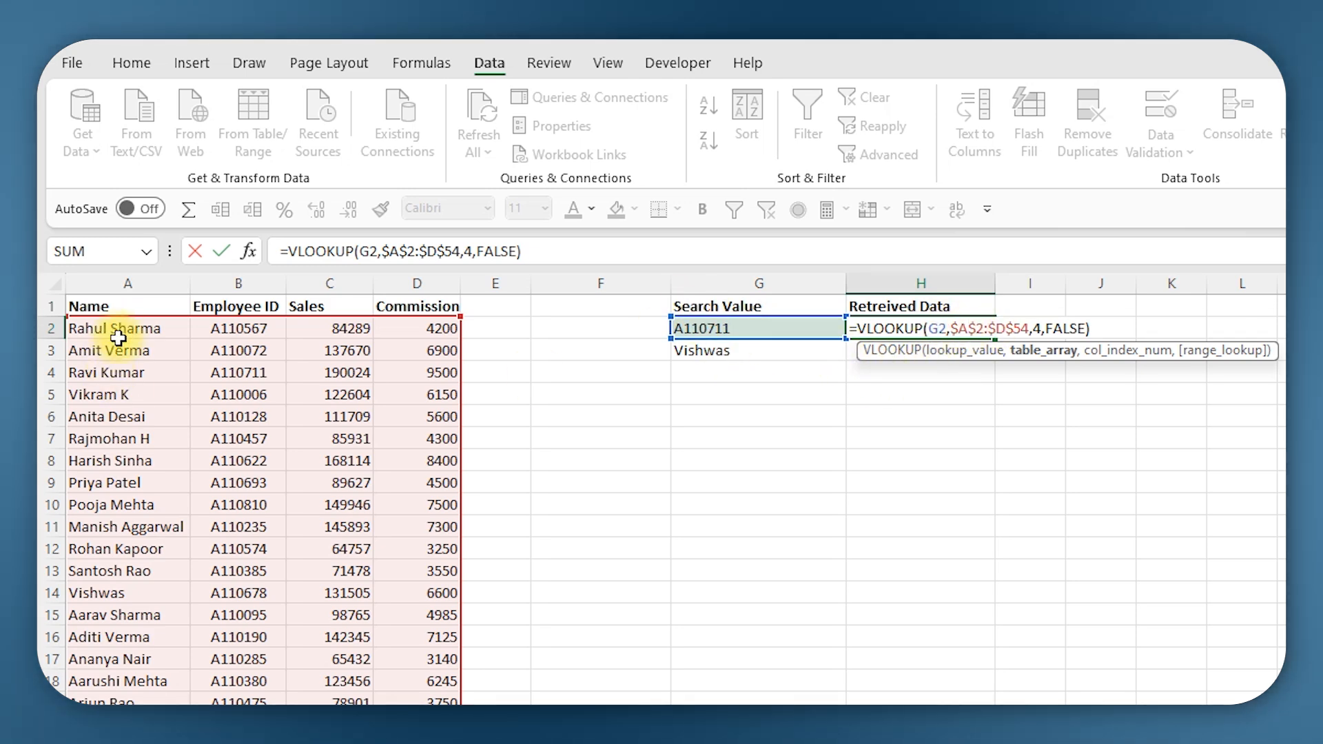
pyautogui.moveTo(157, 511)
pyautogui.write('B')
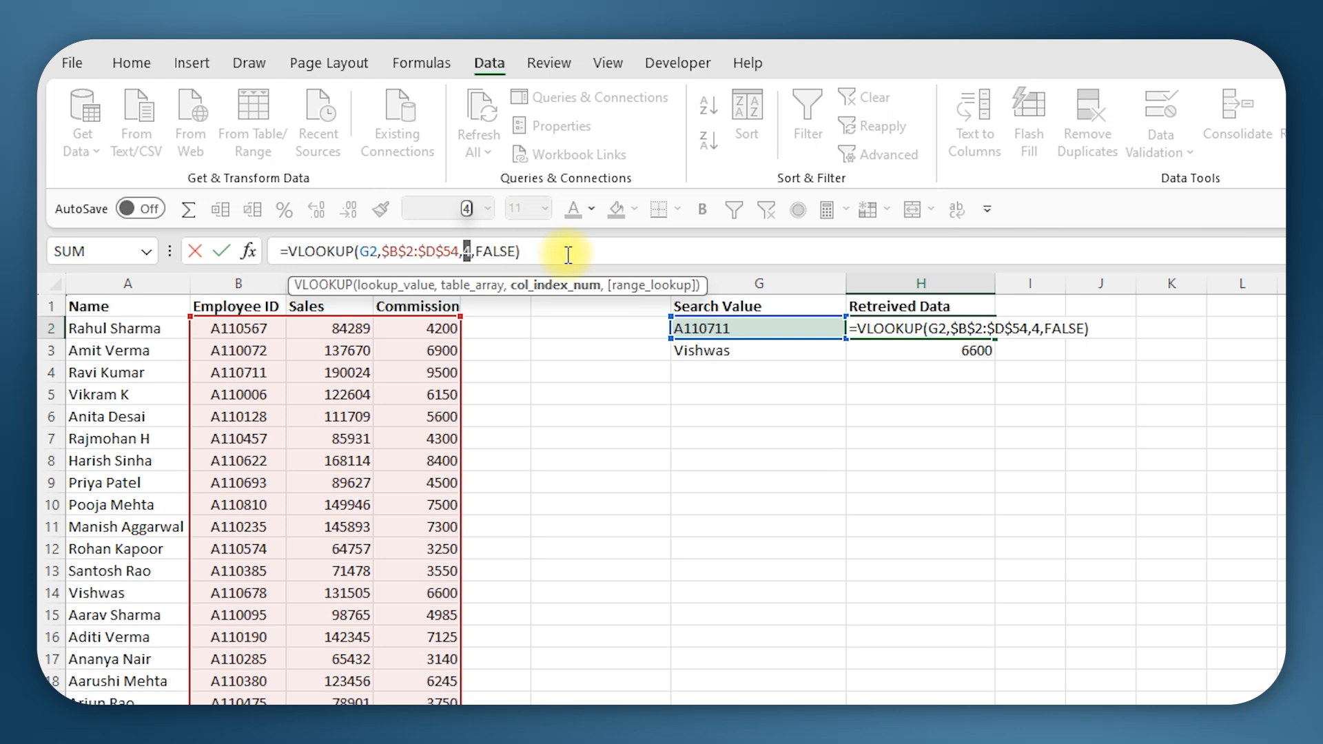
pyautogui.moveTo(370, 391)
pyautogui.write('3')
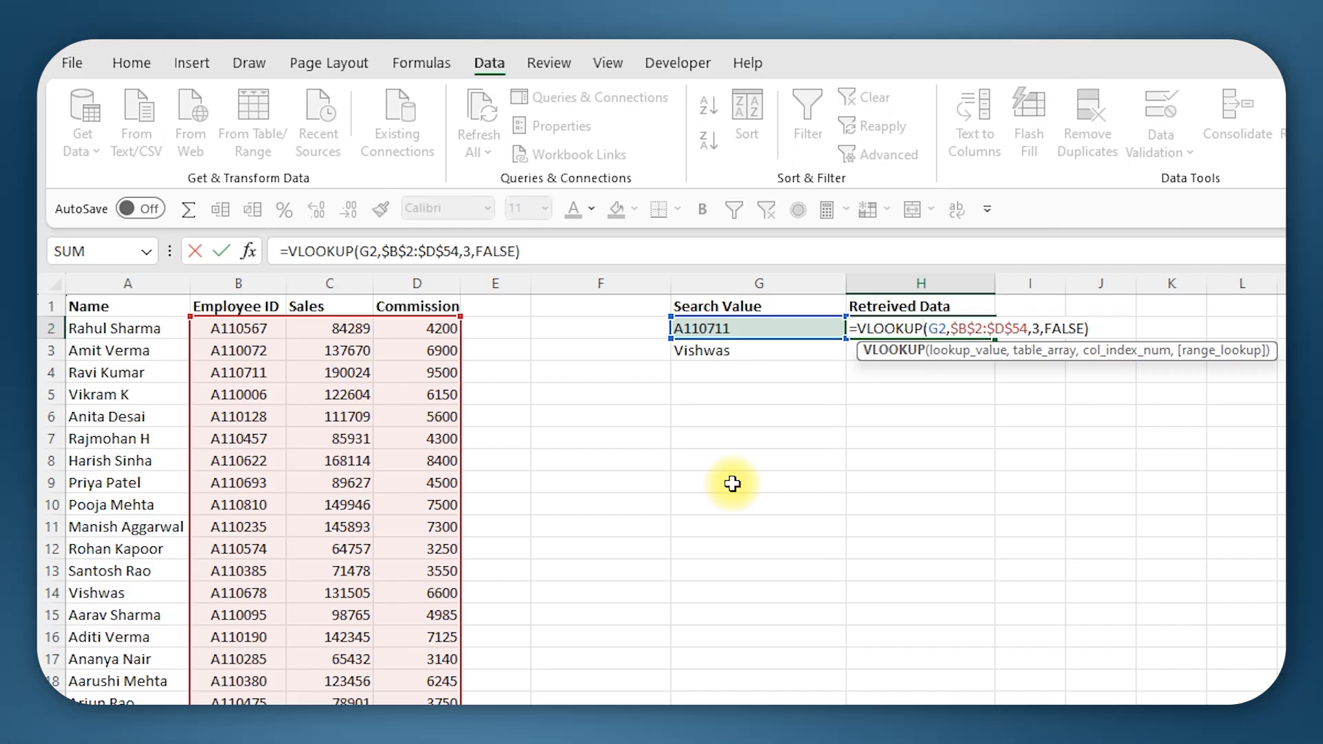
pyautogui.moveTo(746, 327)
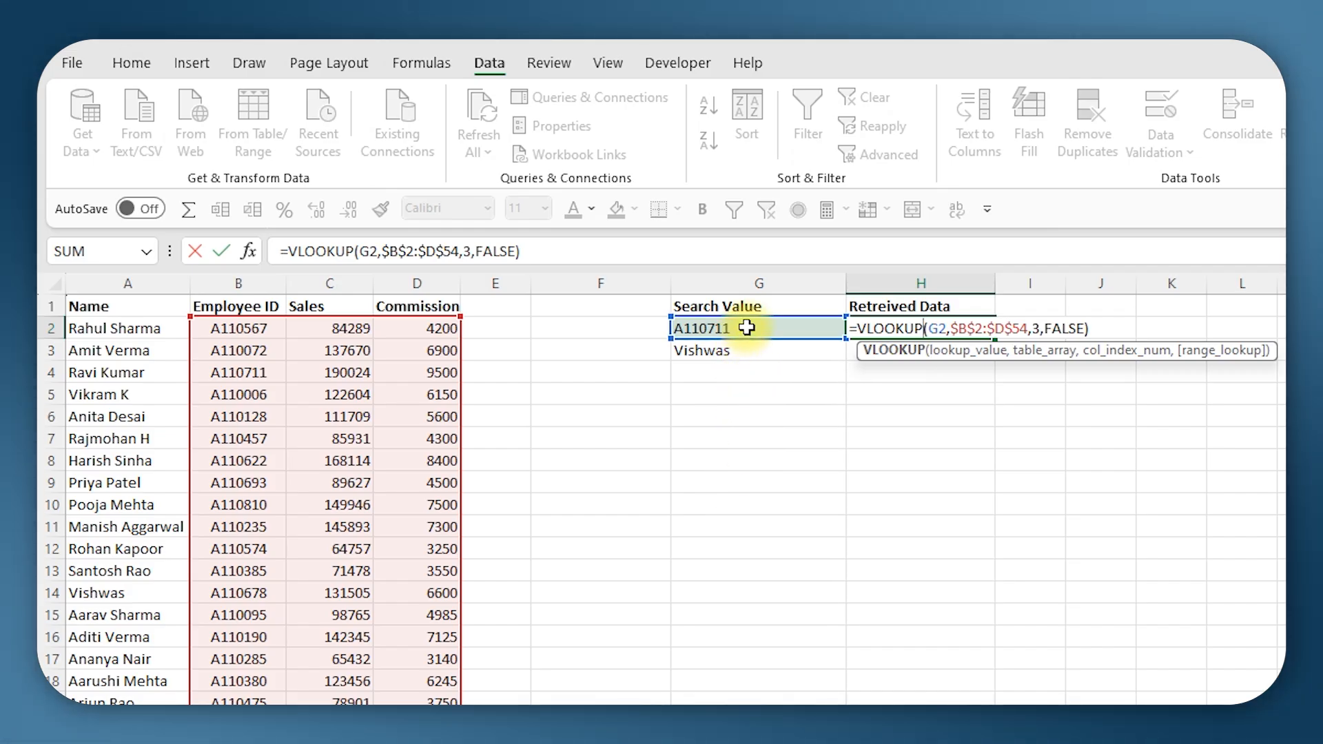